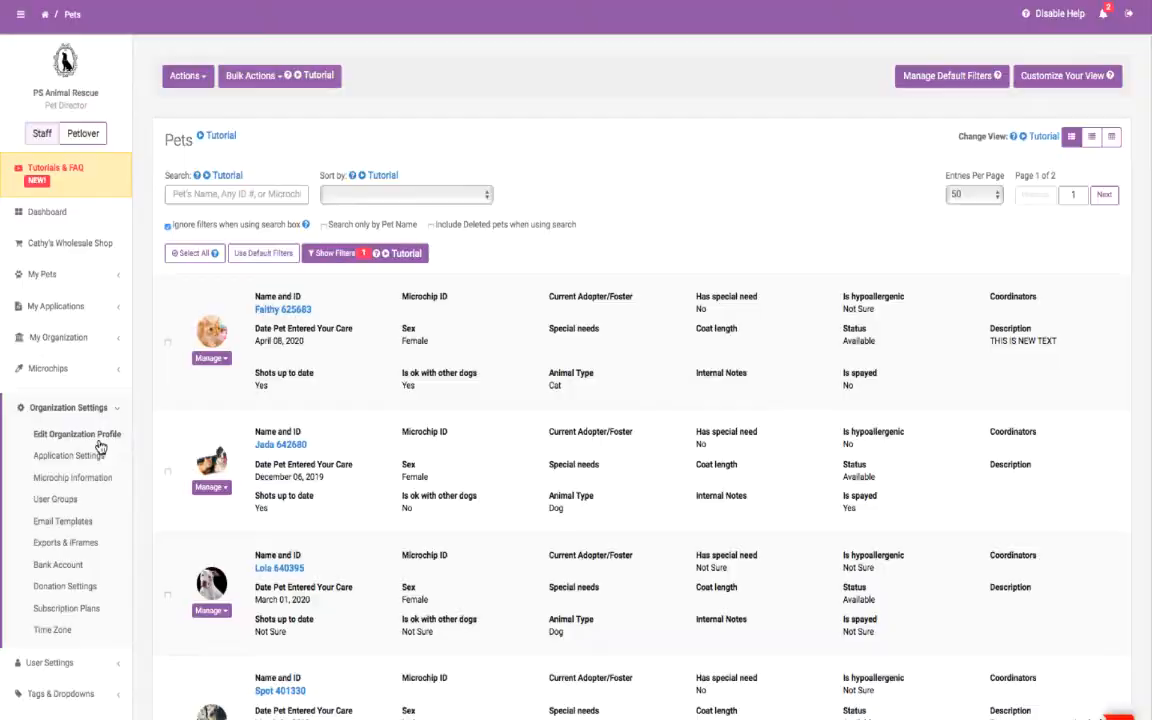
Open Edit Organization Profile and scroll through the logo and contact emails
click(70, 434)
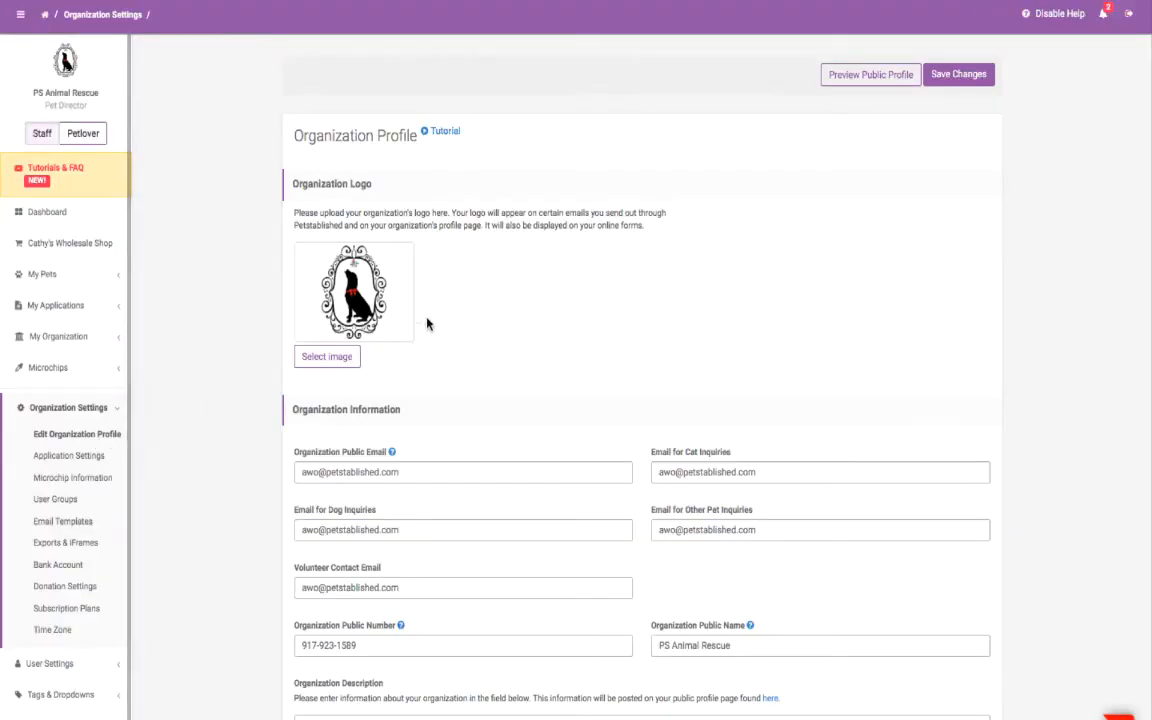
scroll(down, 3)
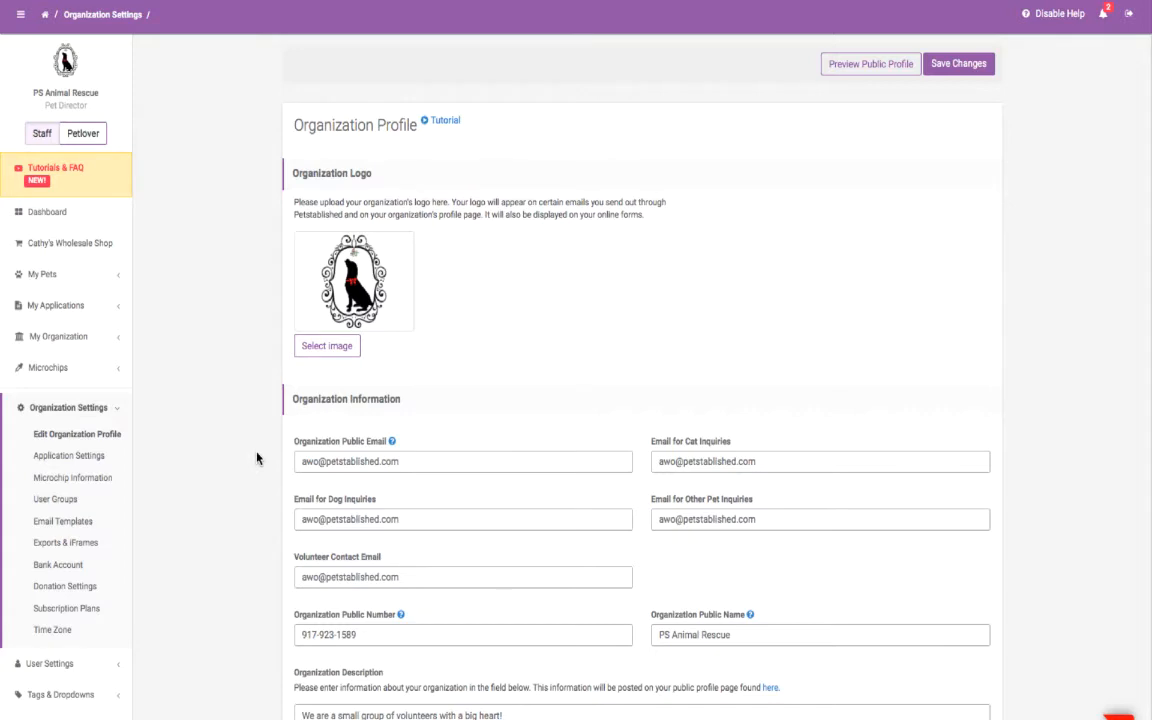
Open Create and Manage Online Forms to list the default dog, cat and other-pet applications
click(56, 305)
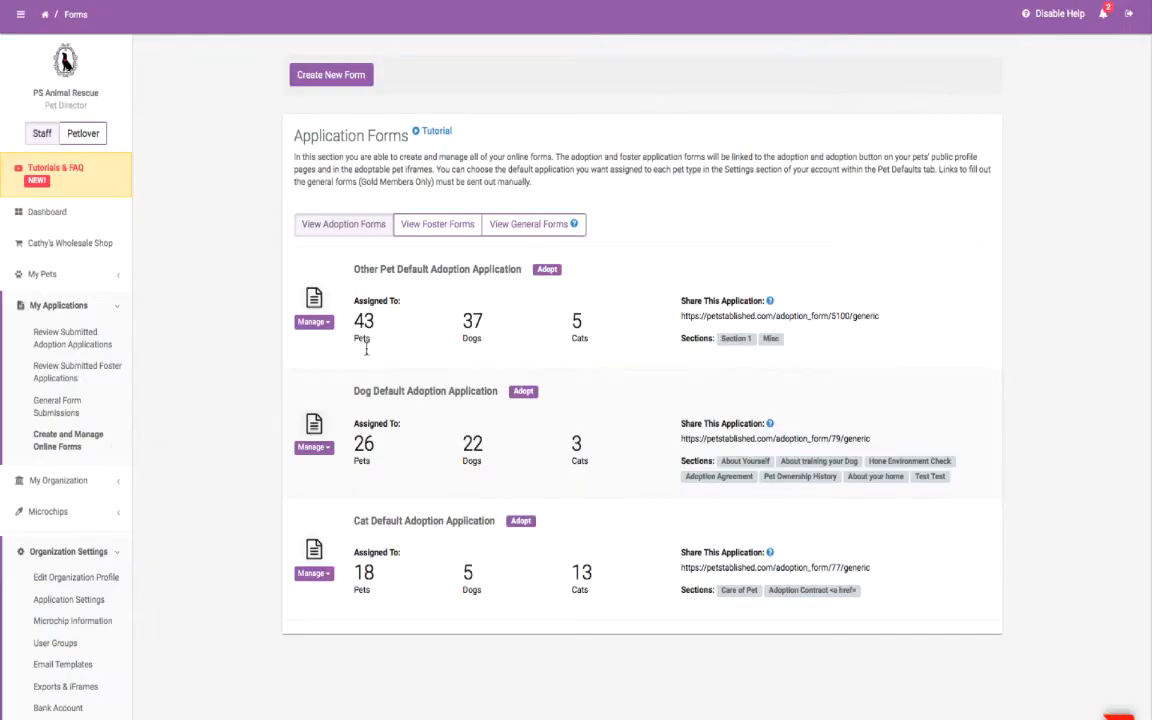
mouse_move(335, 117)
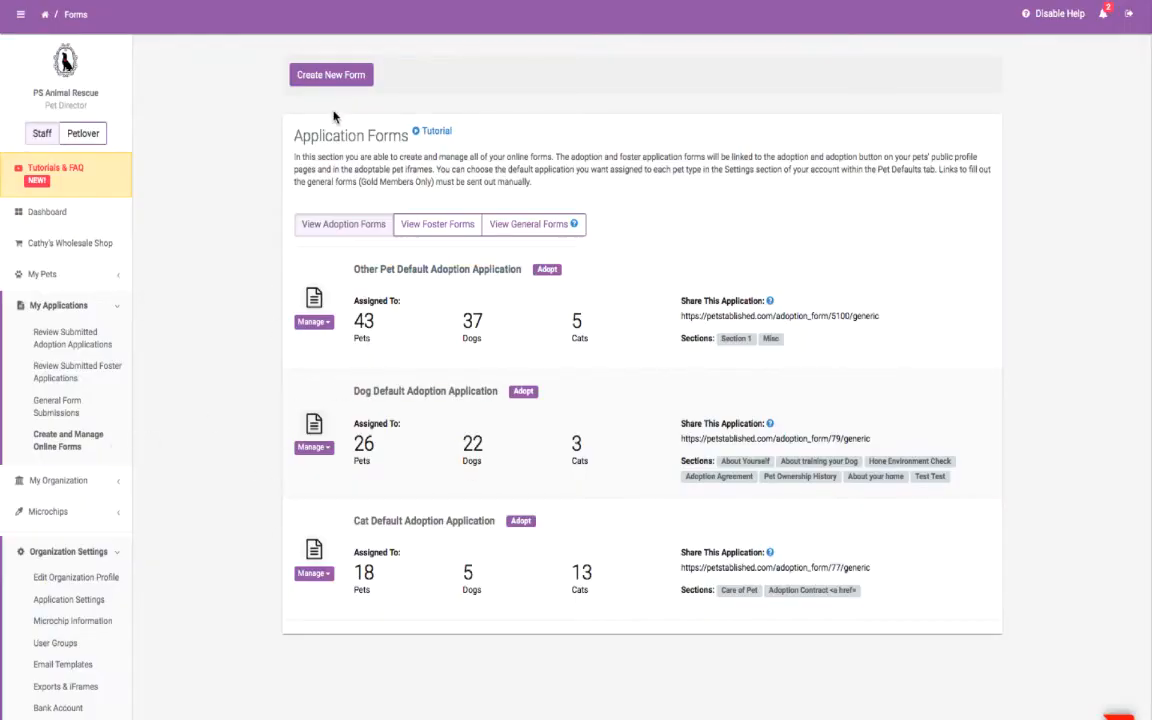
mouse_move(631, 391)
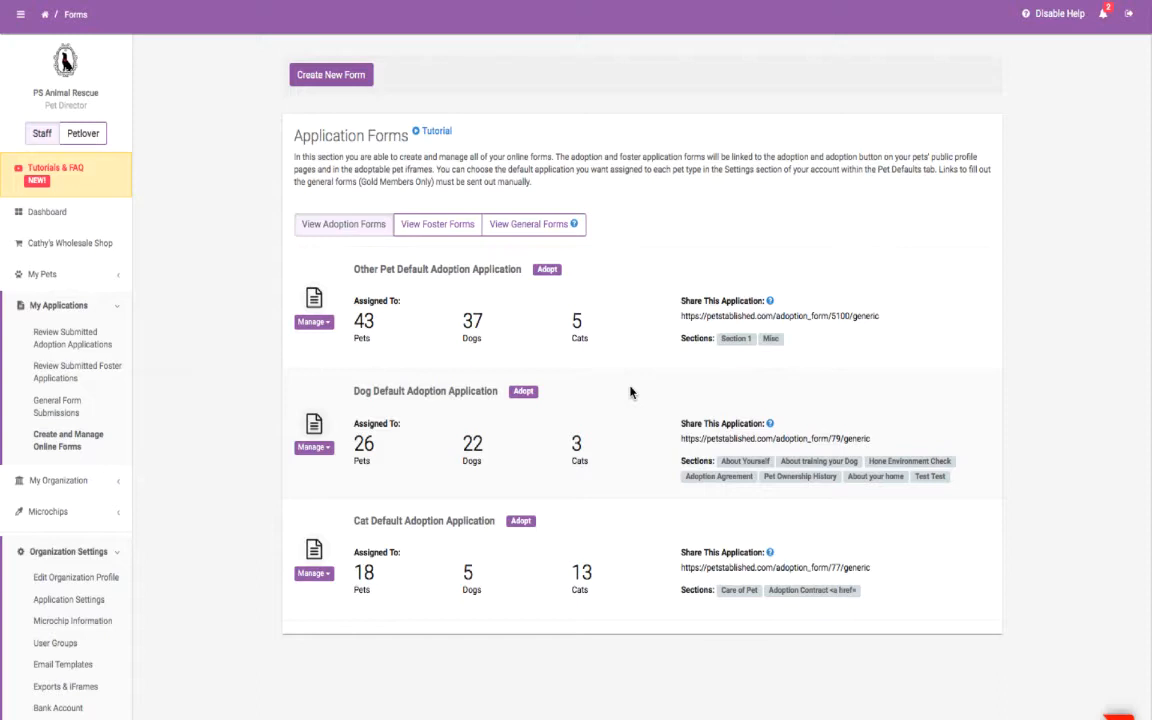
Switch to the View General Forms tab and close the submitted application alert dialog
click(528, 224)
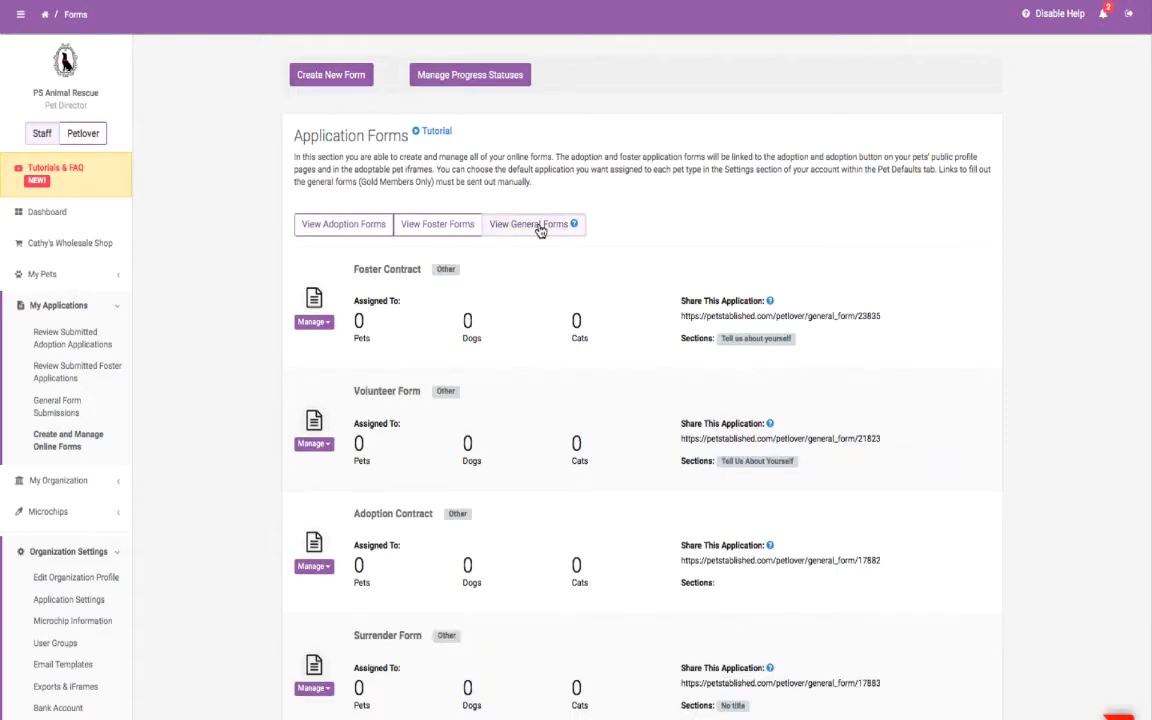
mouse_move(361, 84)
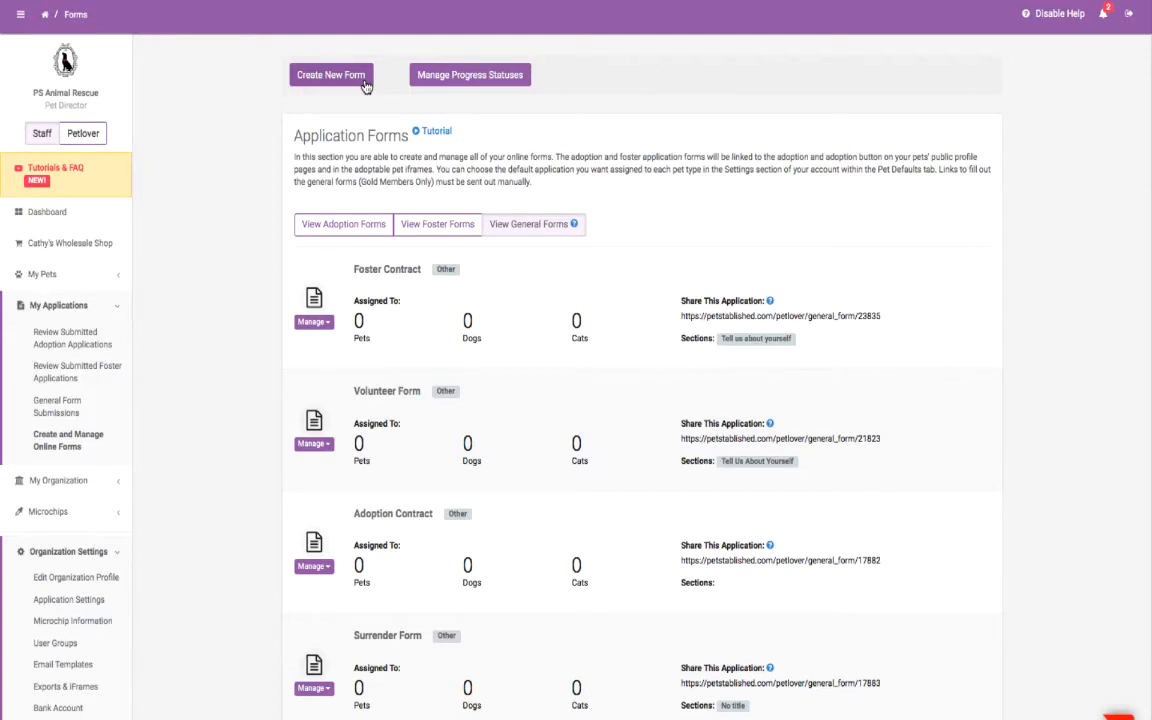
mouse_move(620, 264)
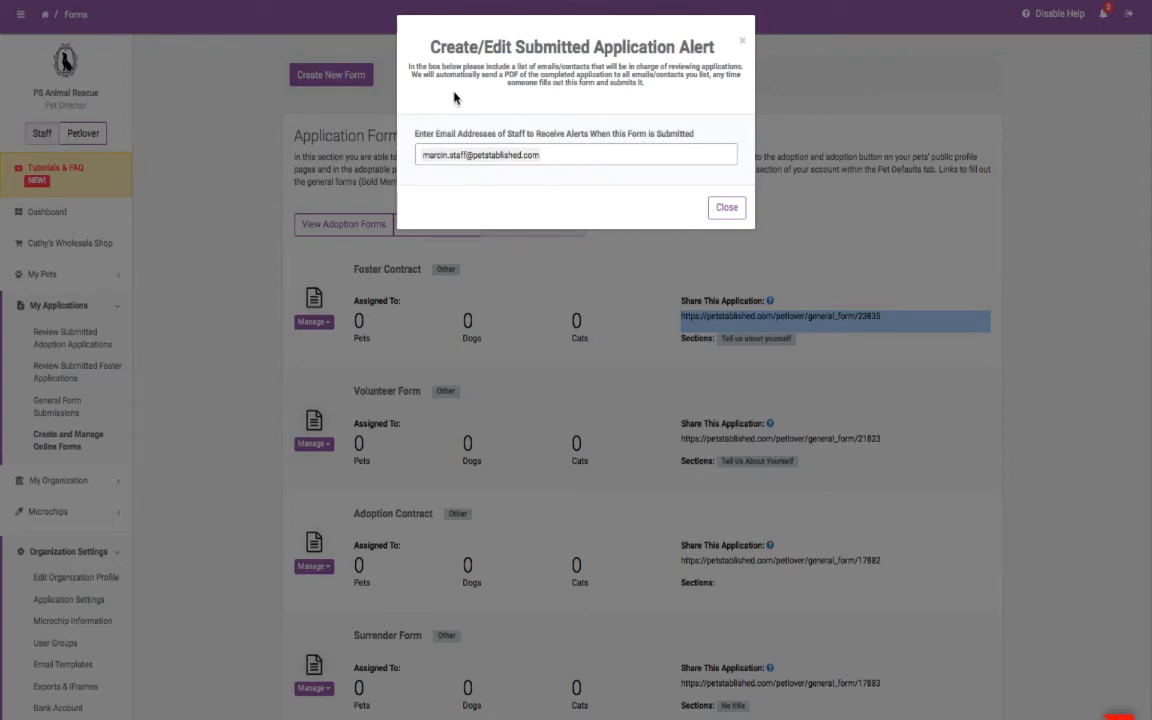
click(726, 207)
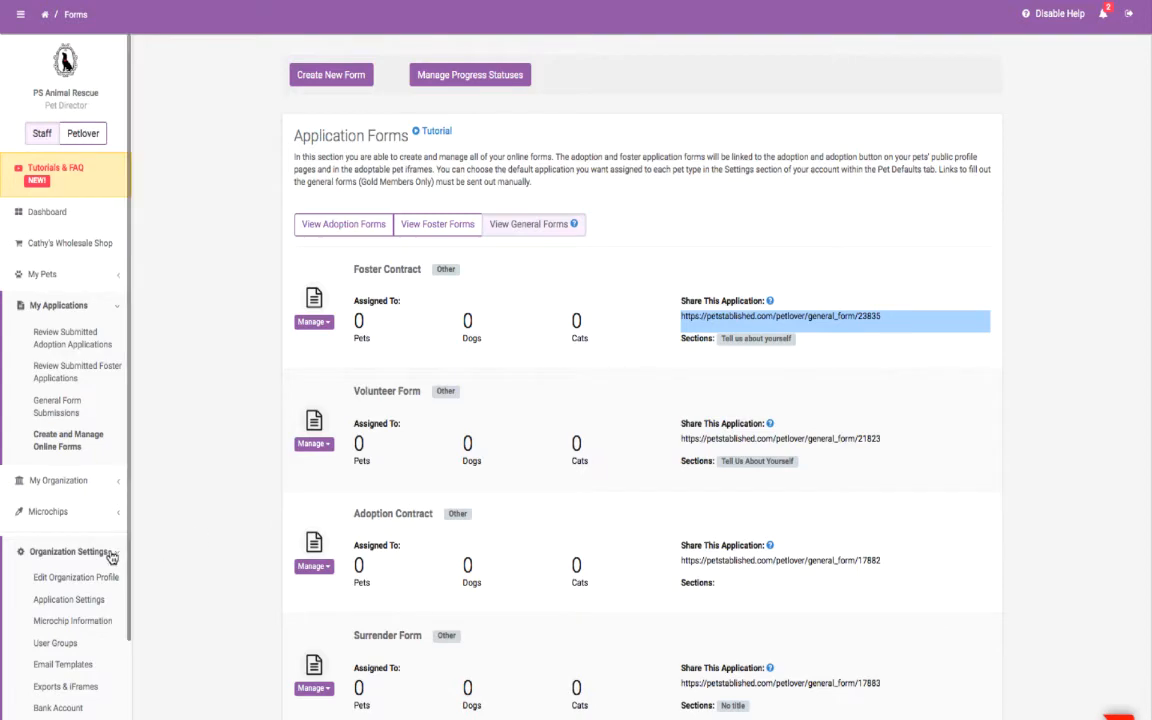
Open Application Settings and scroll through the alert email lists, default forms and options
click(62, 599)
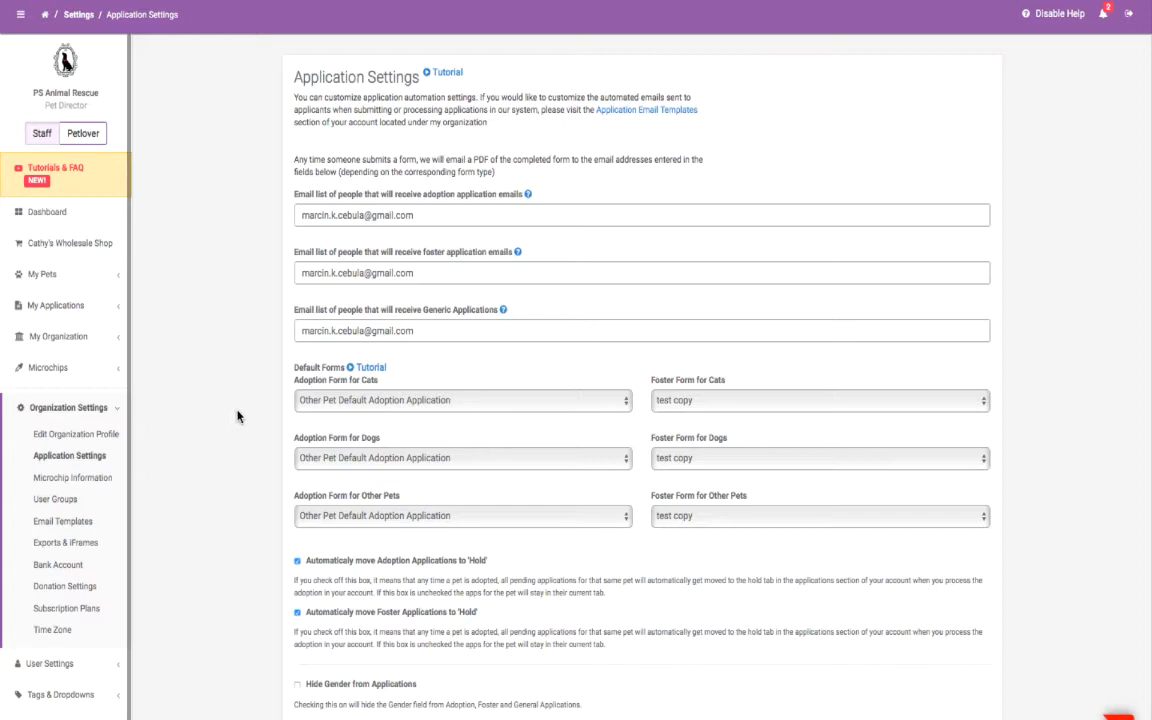
scroll(down, 3)
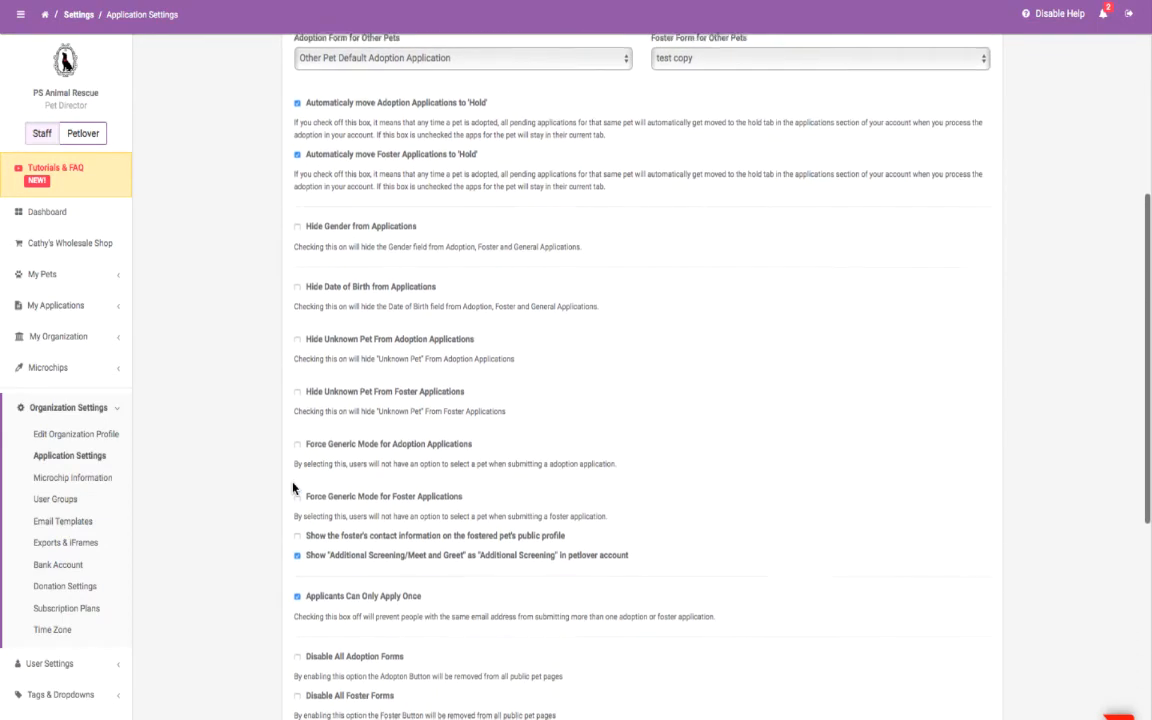
scroll(down, 3)
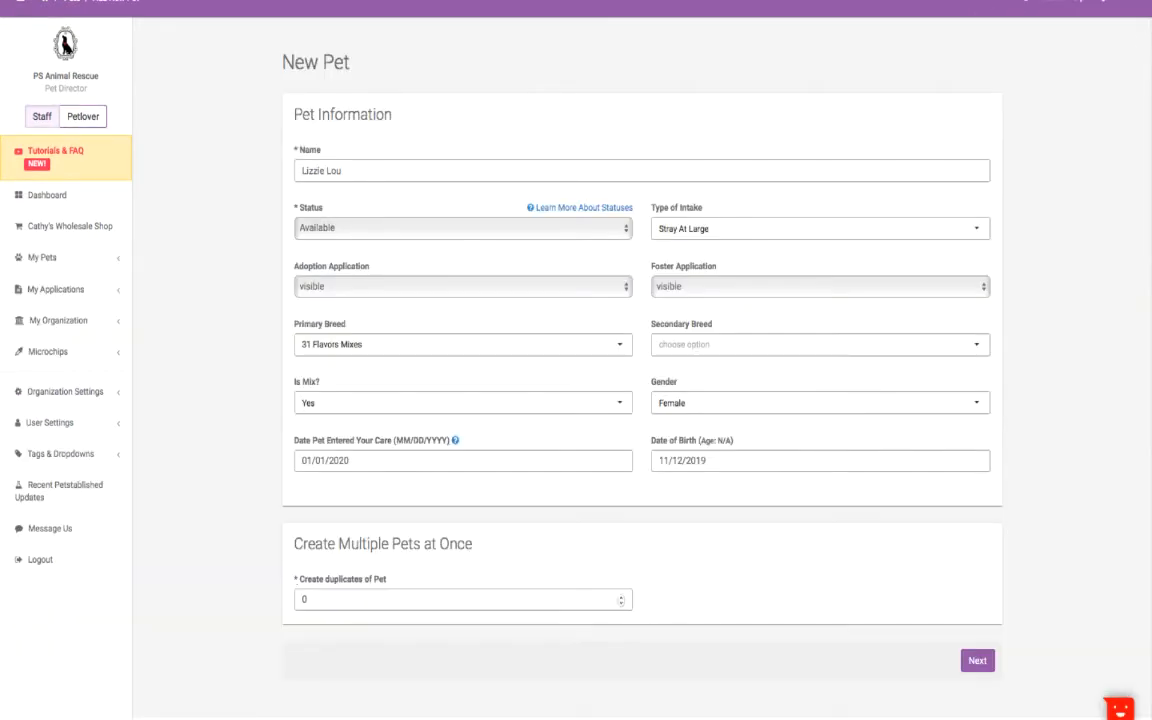
Submit Lizzie Lou Who's basic details, defer documents with I'll do it later, and save
click(977, 660)
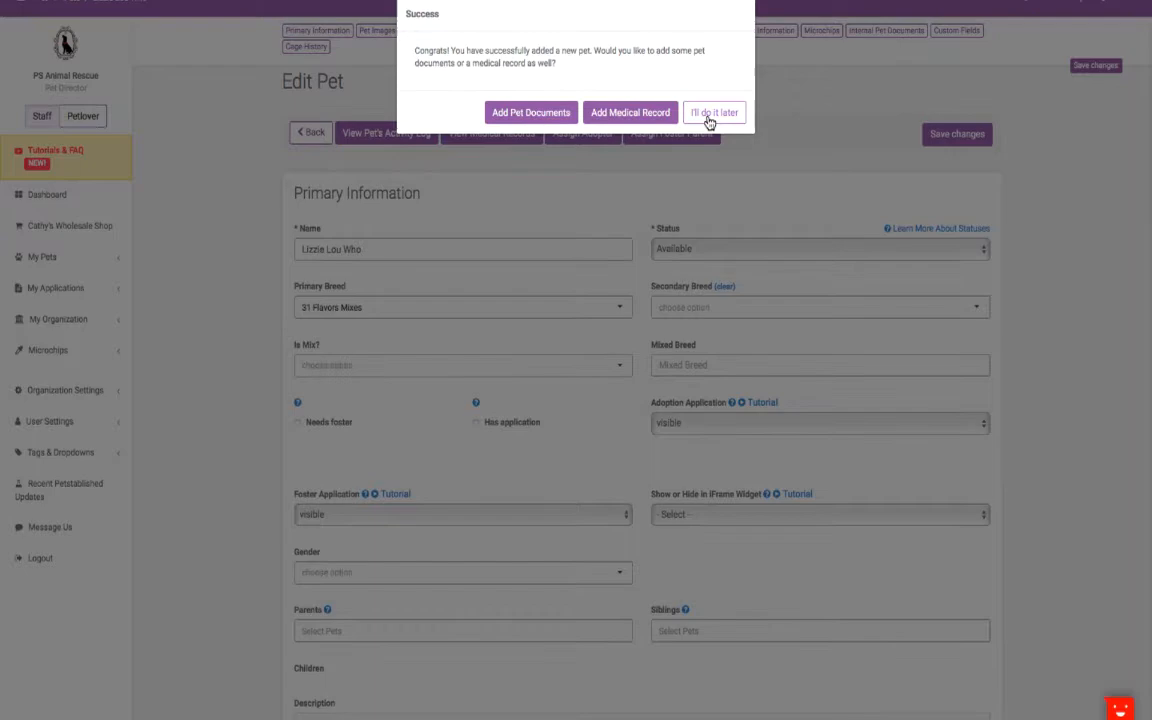
click(714, 111)
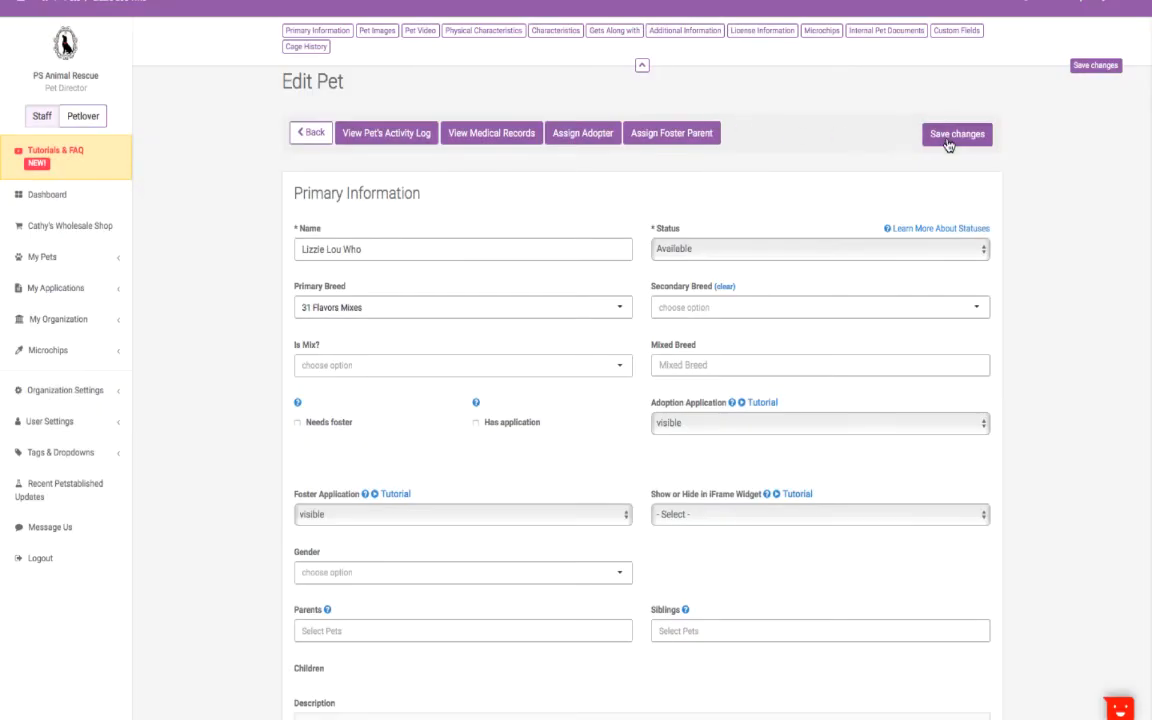
click(962, 133)
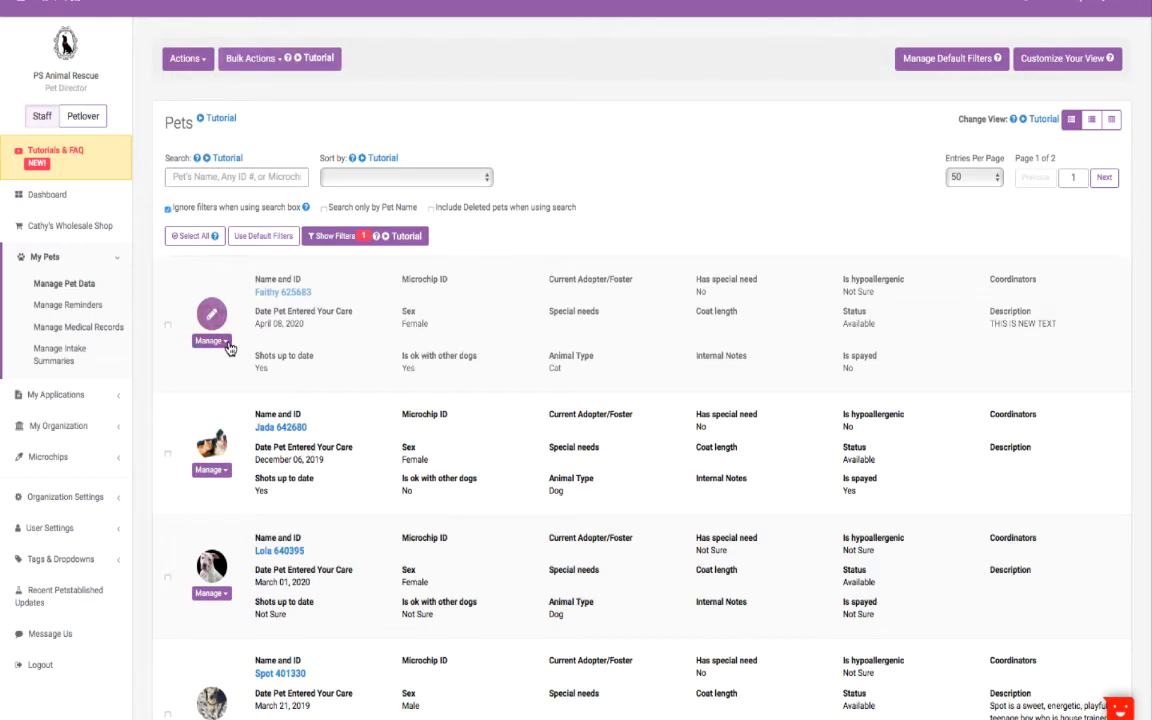
Open the Staff directory under My Organization
click(210, 340)
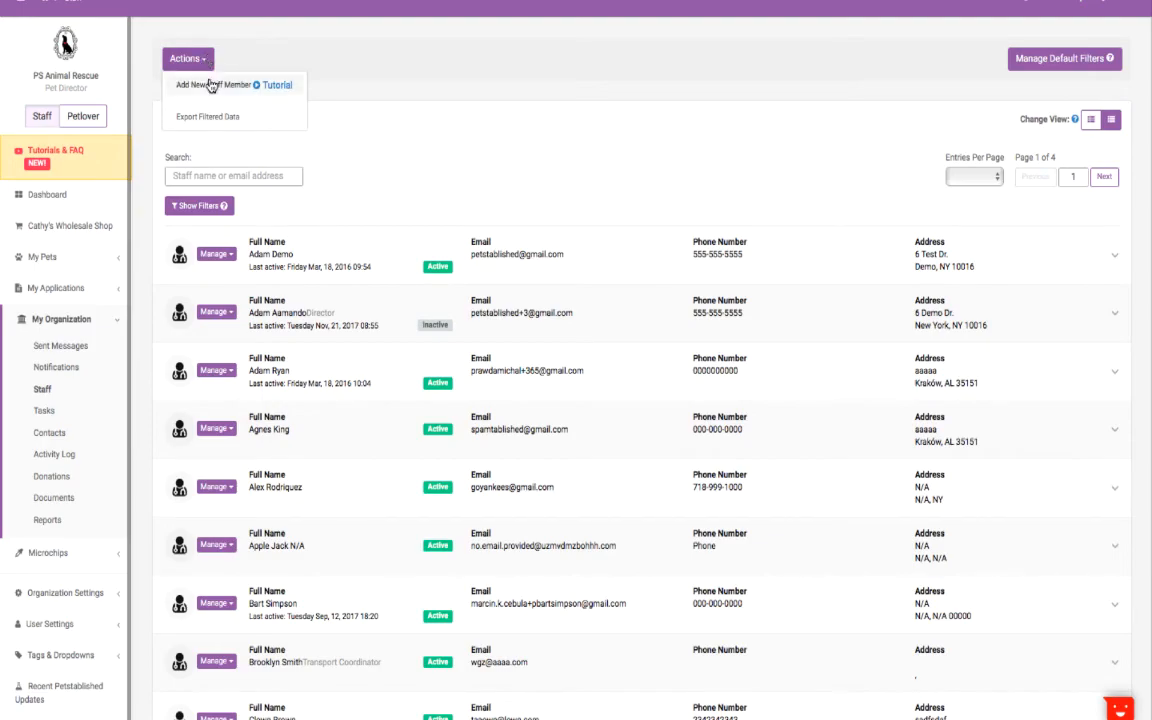
Choose Add New Staff Member from the Staff page's Actions menu
click(210, 83)
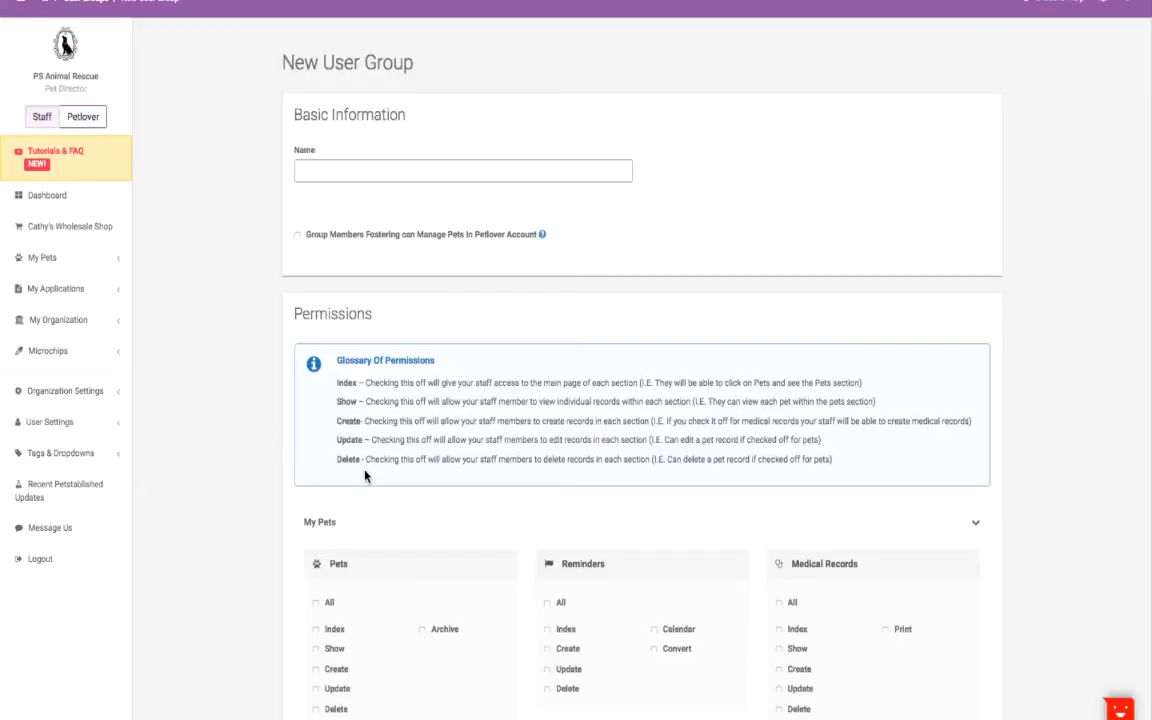
Expand Organization Settings in the sidebar and pick Email Templates
click(64, 390)
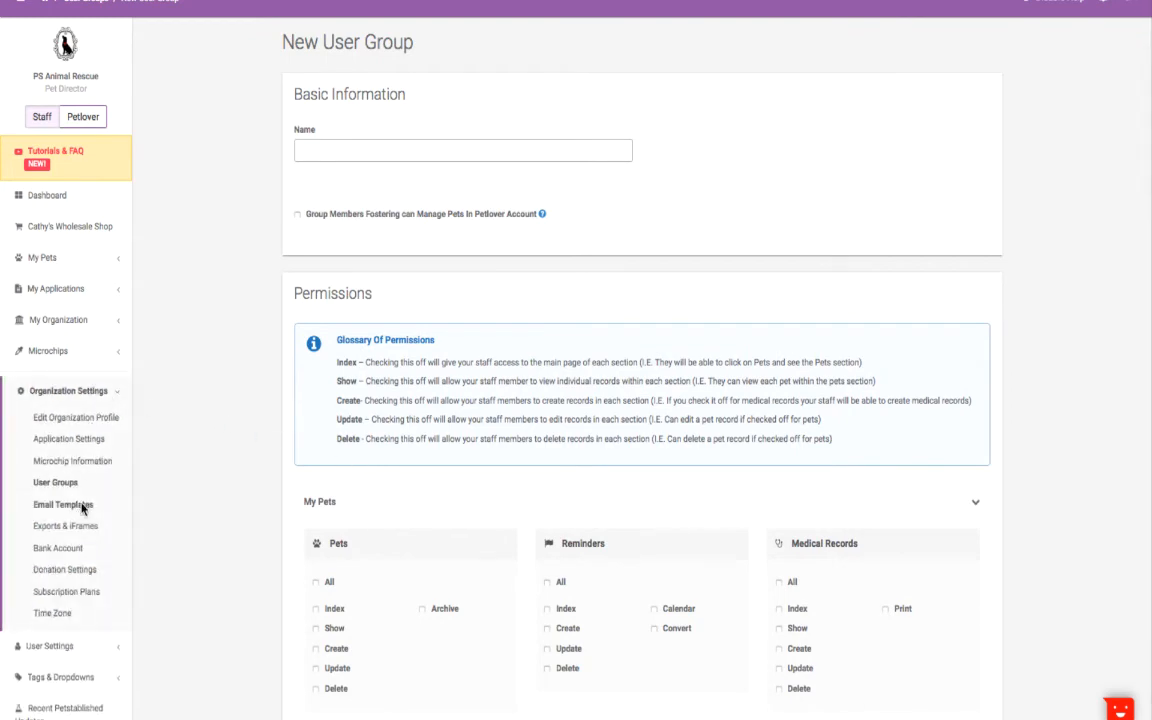
click(70, 225)
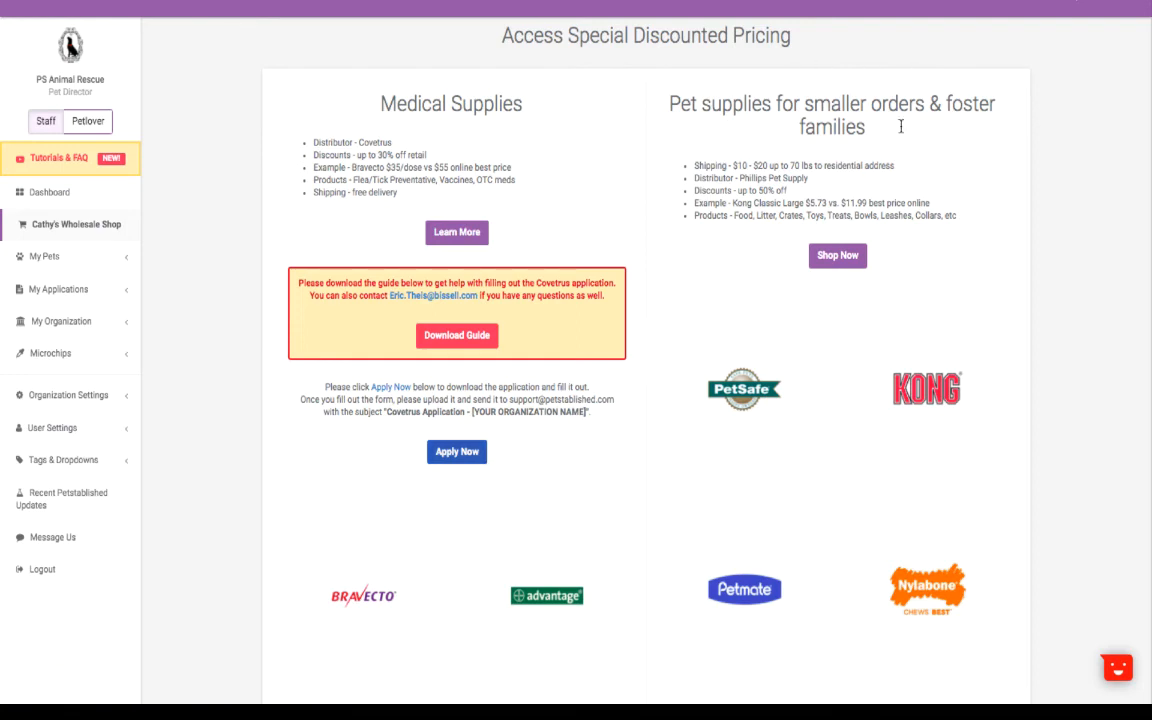
mouse_move(837, 256)
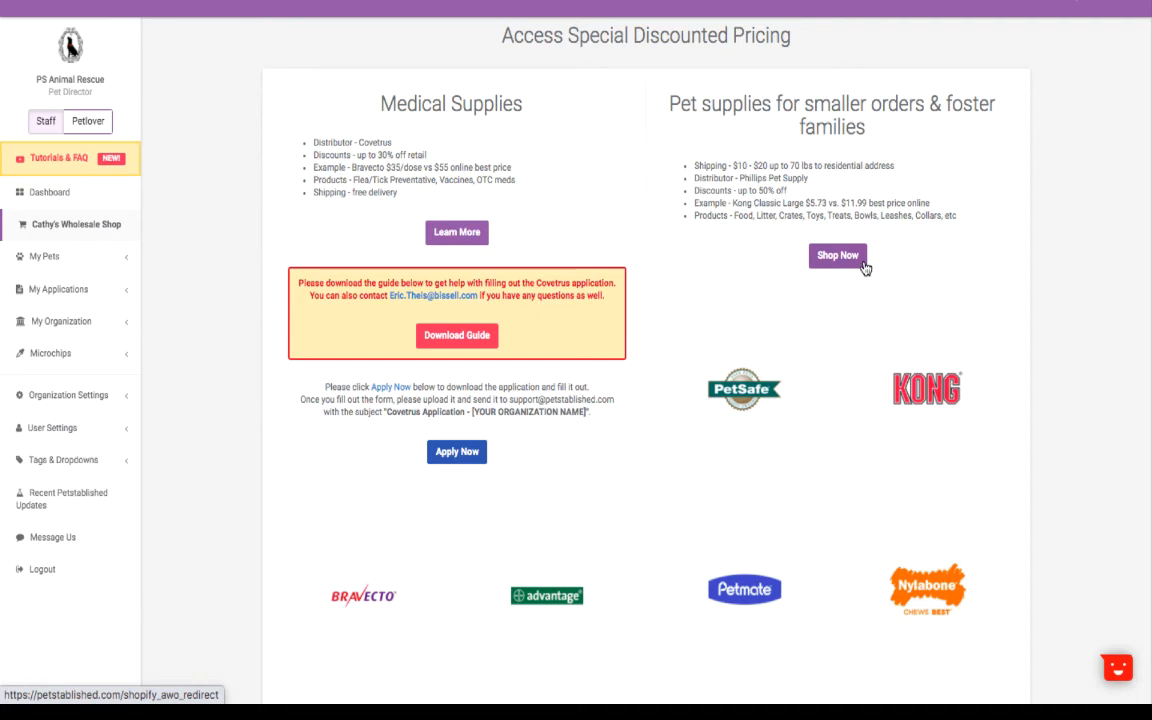
mouse_move(604, 263)
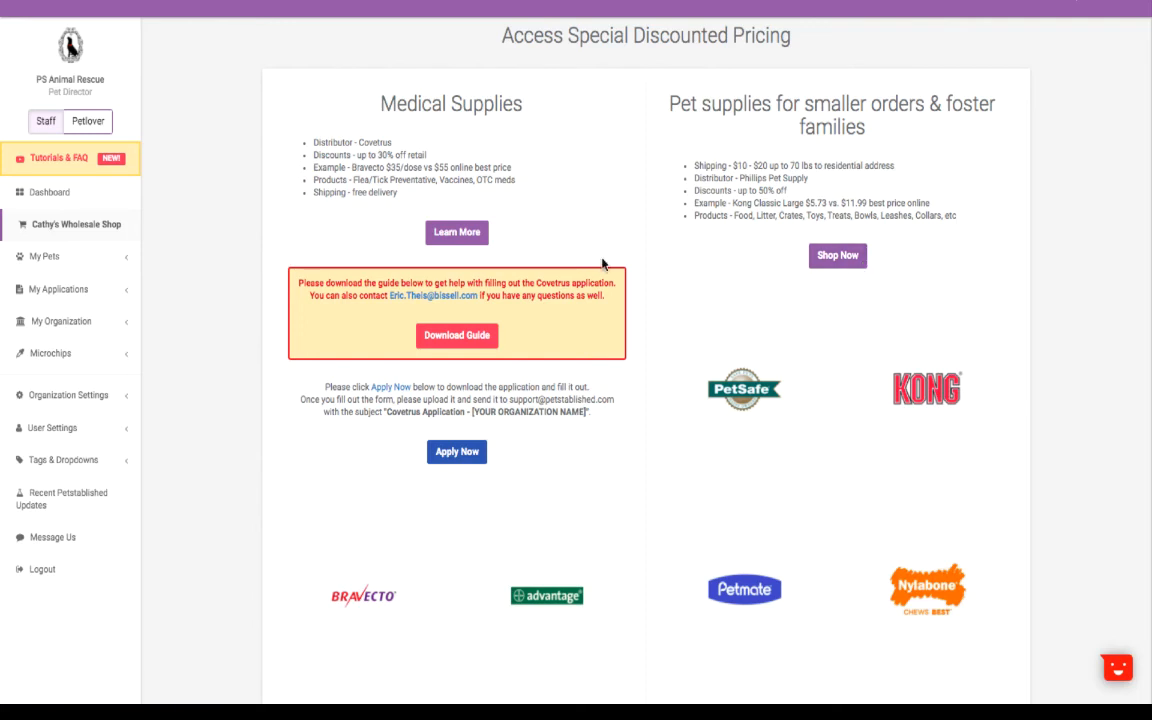
mouse_move(143, 157)
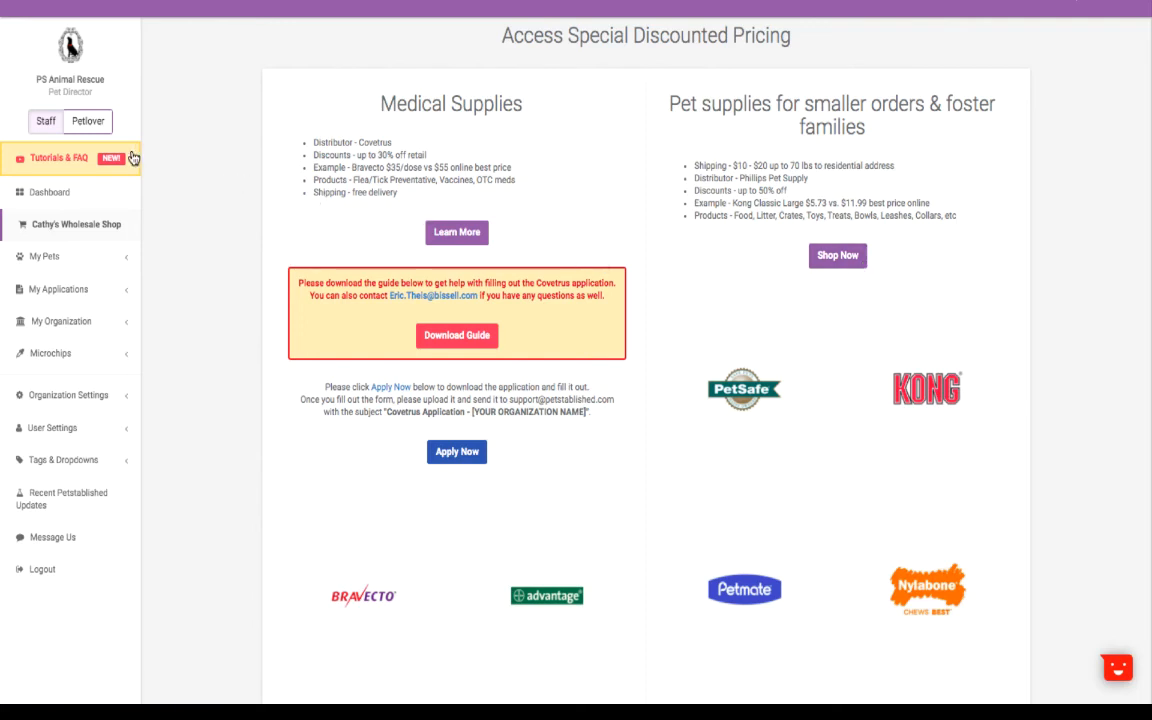
Move from Cathy's Wholesale Shop to the Tutorials & FAQ page
click(58, 157)
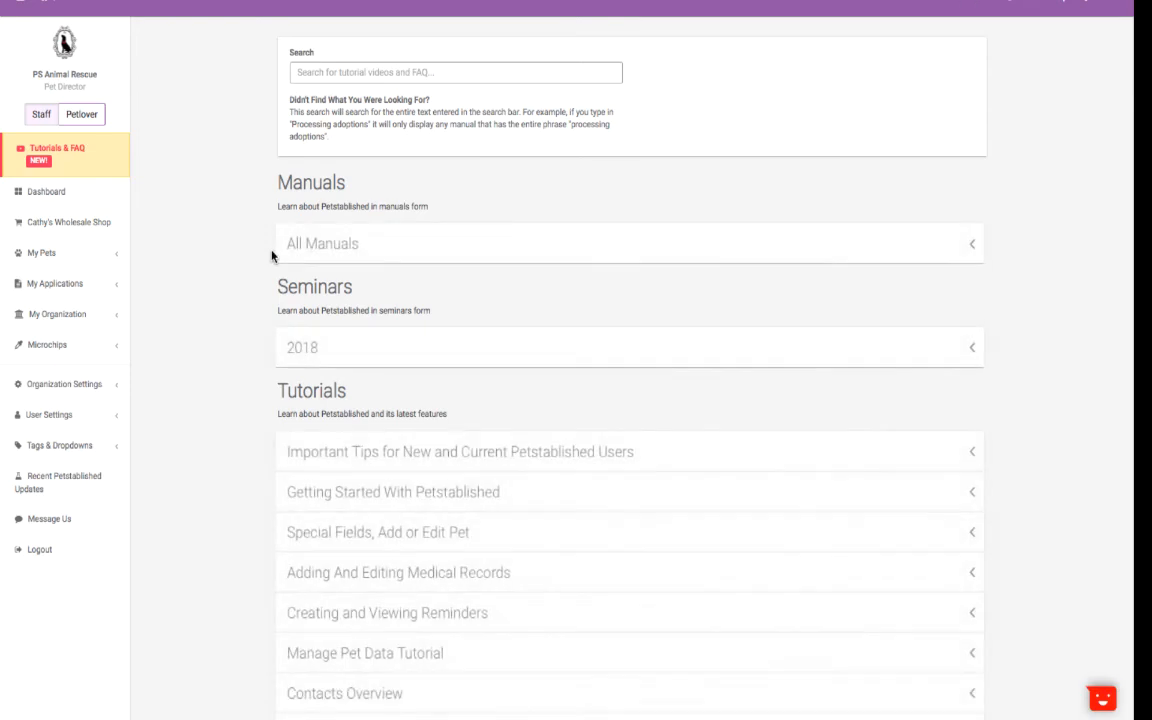